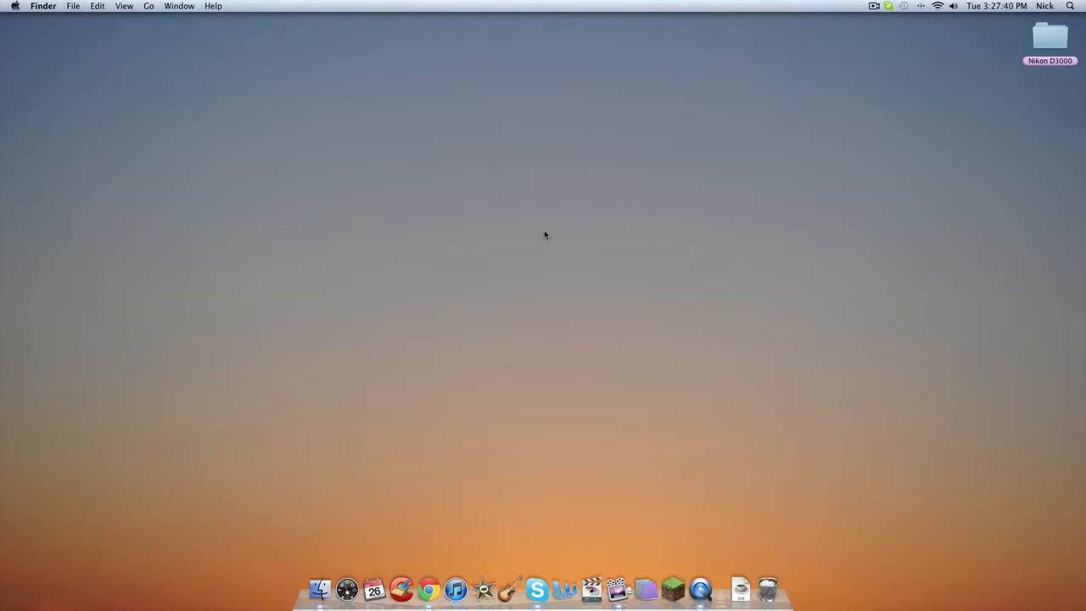
Browse Macintosh HD in a new Finder window and enter the System folder
{"action": "left_click_drag", "start_coordinate": [545, 235], "coordinate": [365, 234]}
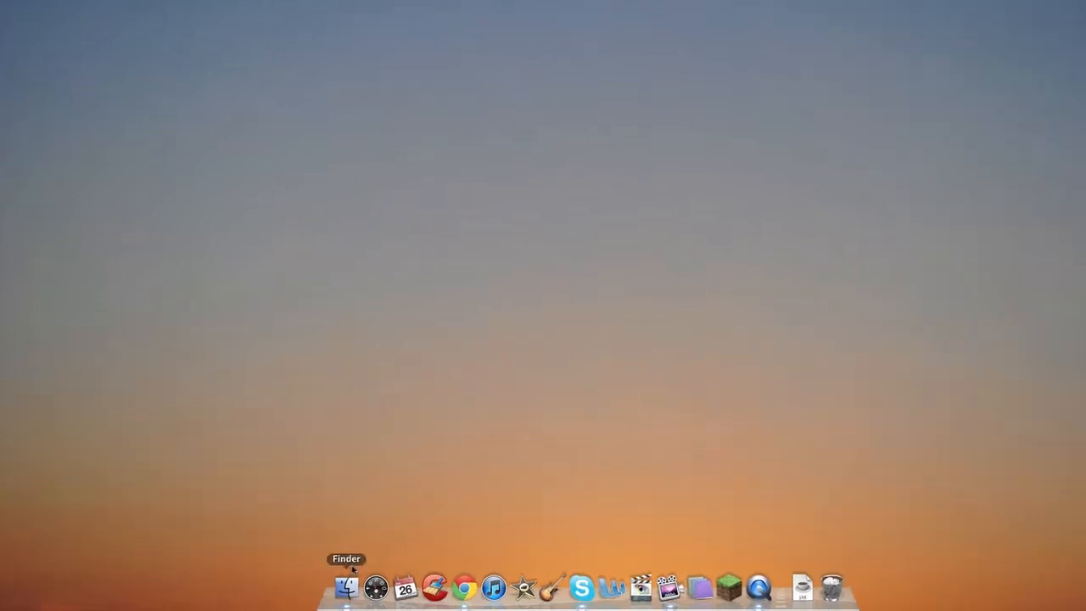
{"action": "left_click", "coordinate": [346, 587]}
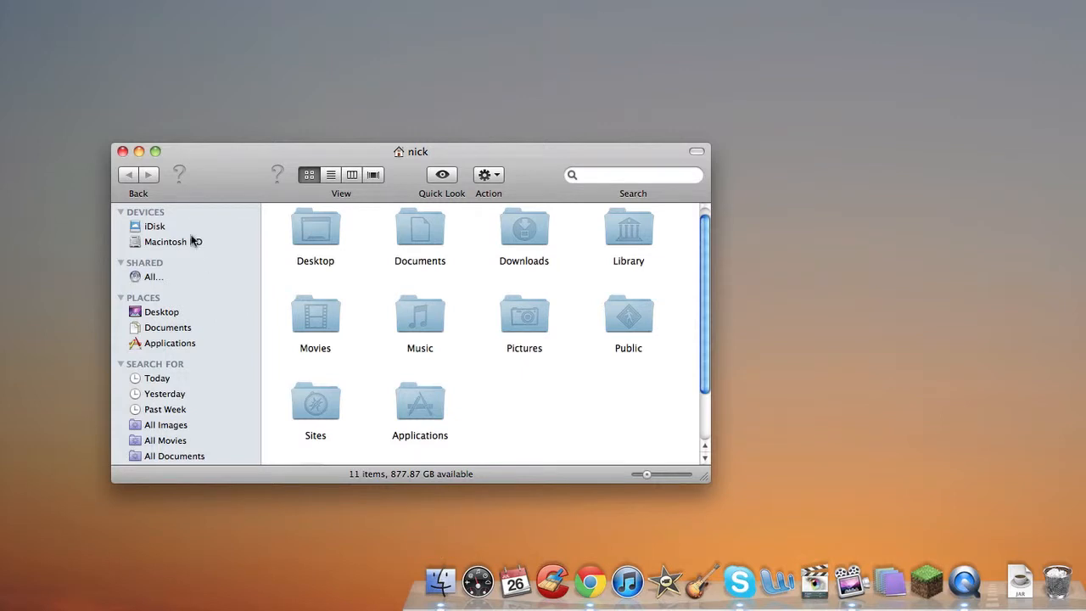
{"action": "left_click", "coordinate": [173, 241]}
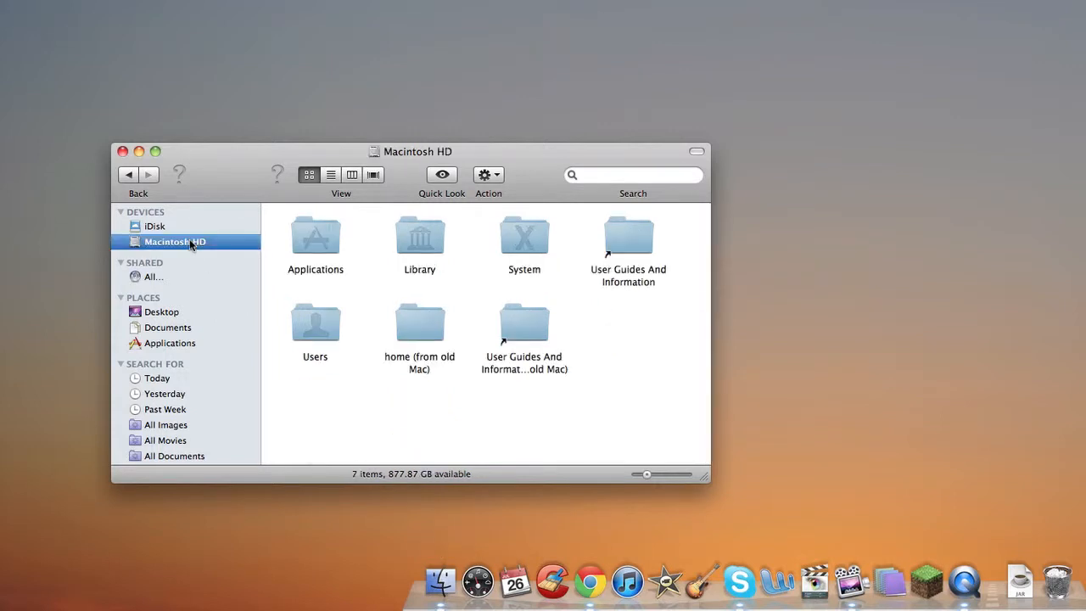
{"action": "left_click", "coordinate": [523, 238]}
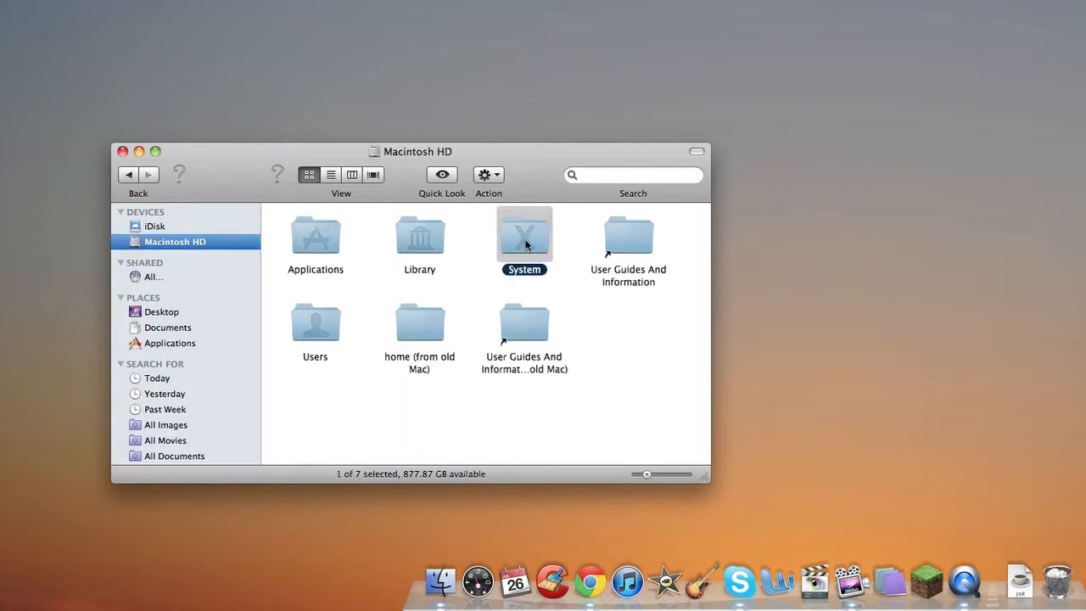
{"action": "double_click", "coordinate": [419, 237]}
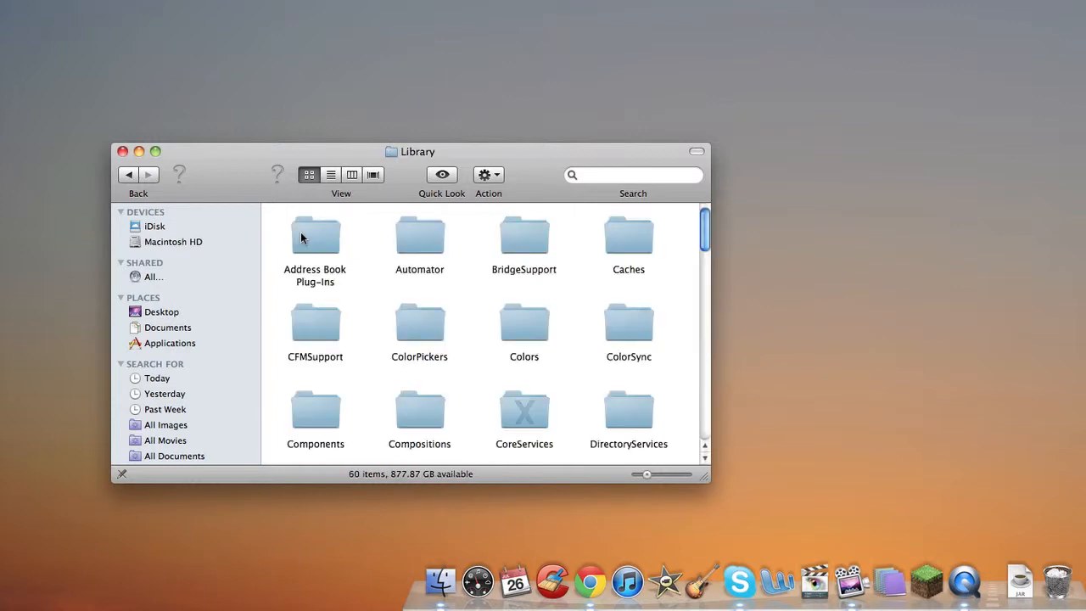
Continue through Library into the CoreServices folder and scroll its app list
{"action": "scroll", "scroll_direction": "down", "scroll_amount": 3}
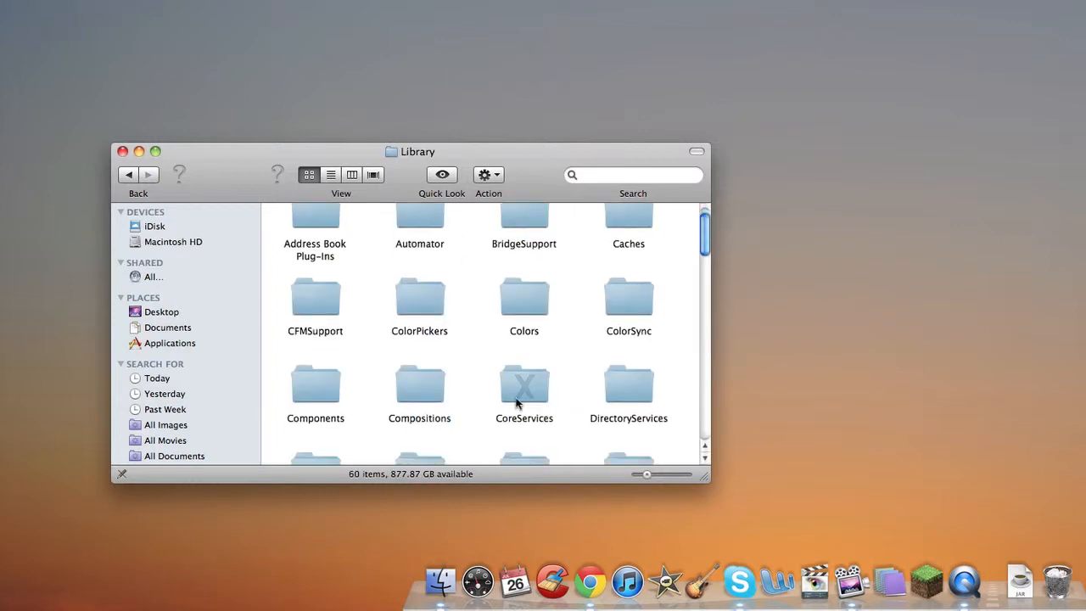
{"action": "double_click", "coordinate": [523, 383]}
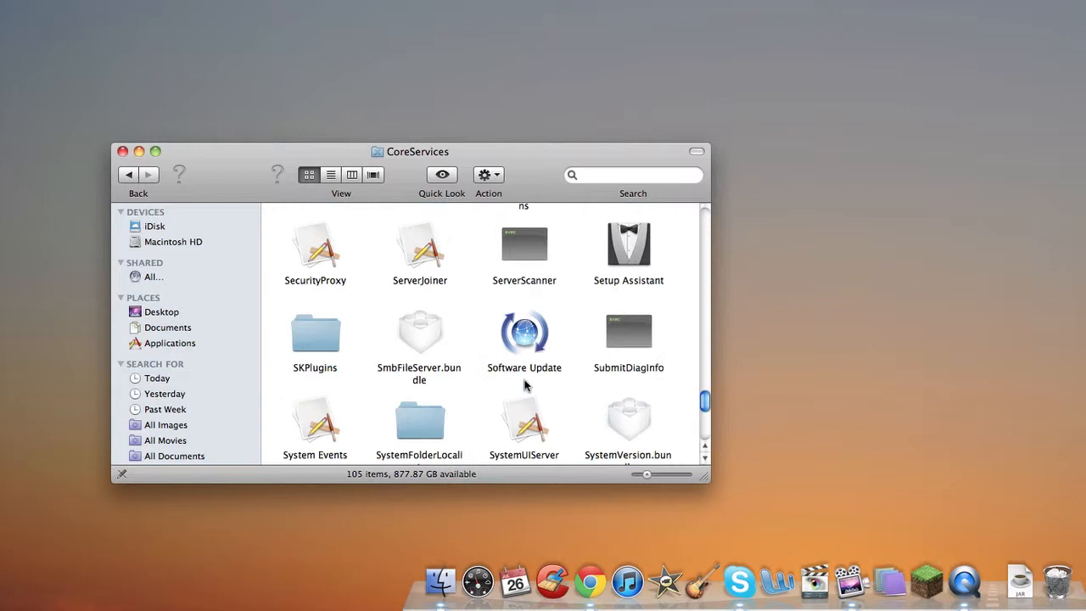
{"action": "scroll", "scroll_direction": "down", "scroll_amount": 3}
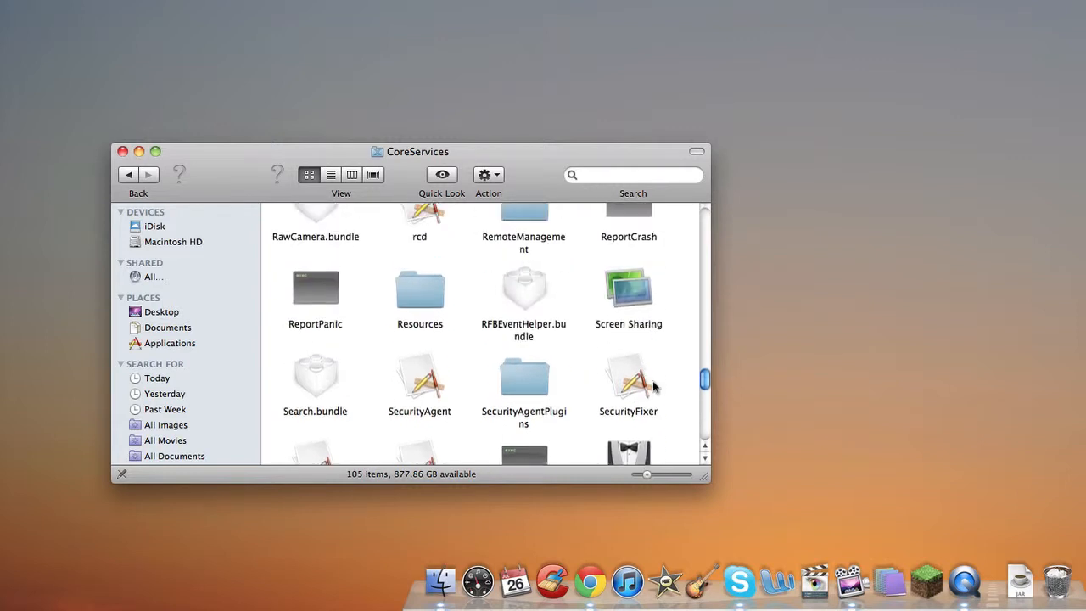
{"action": "scroll", "scroll_direction": "down", "scroll_amount": 3}
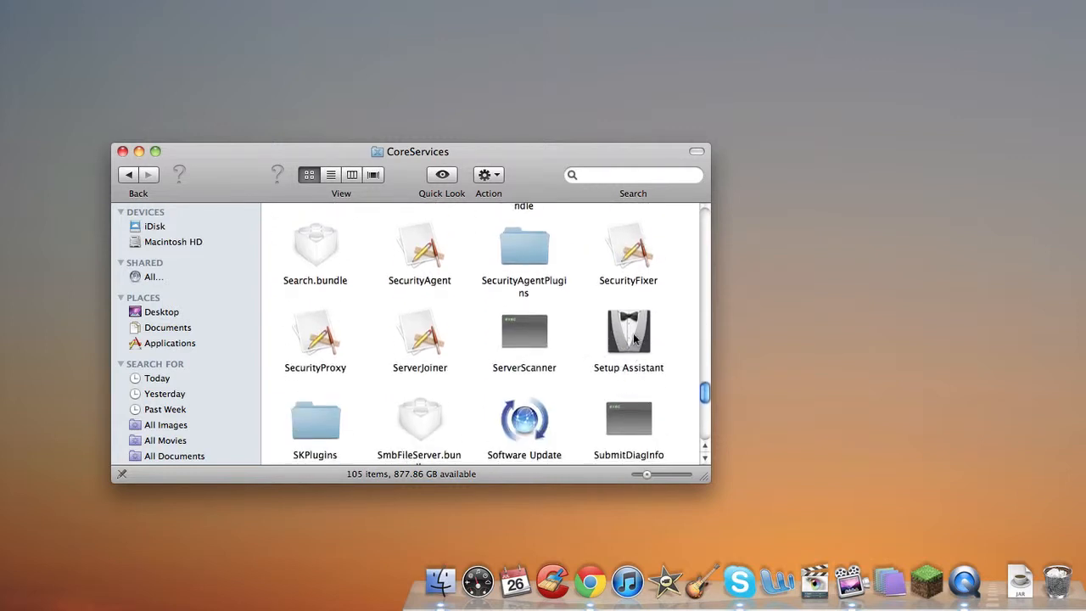
Show Setup Assistant's package contents and enter its Contents and Resources folders
{"action": "right_click", "coordinate": [628, 331]}
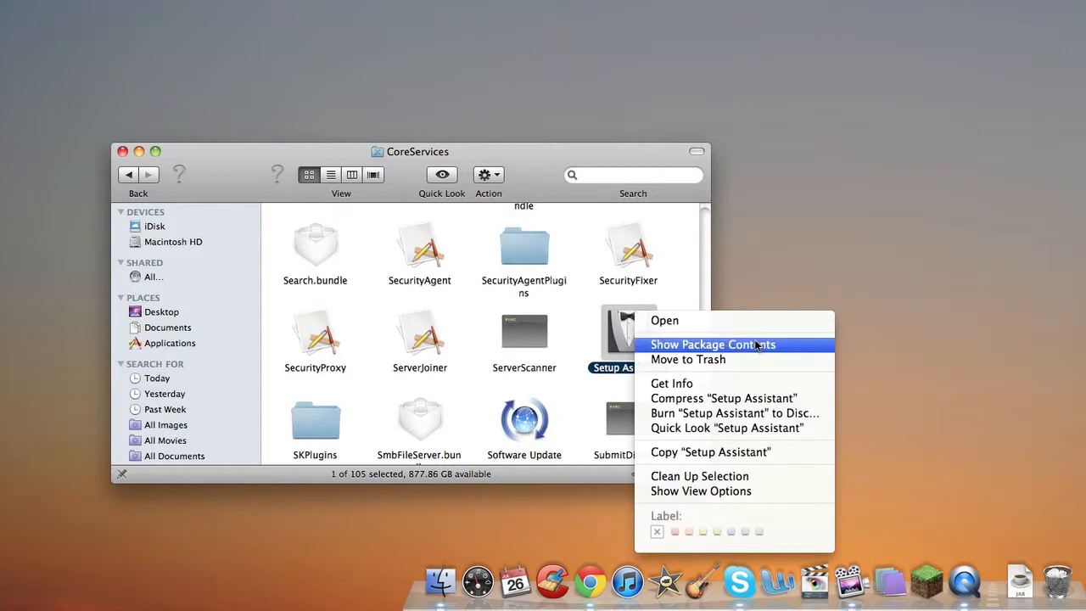
{"action": "left_click", "coordinate": [712, 342]}
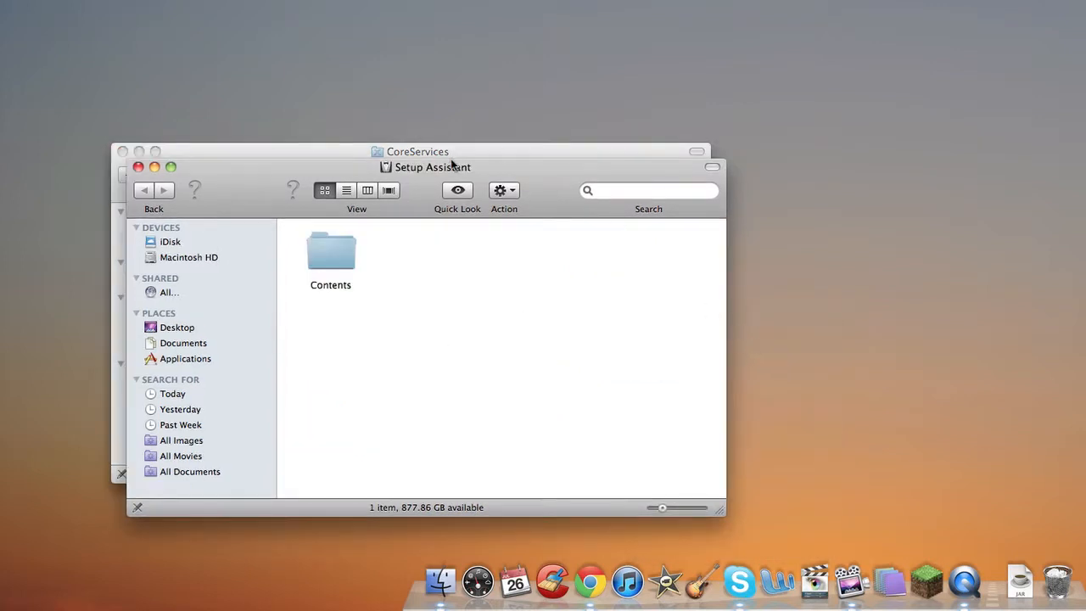
{"action": "mouse_move", "coordinate": [312, 258]}
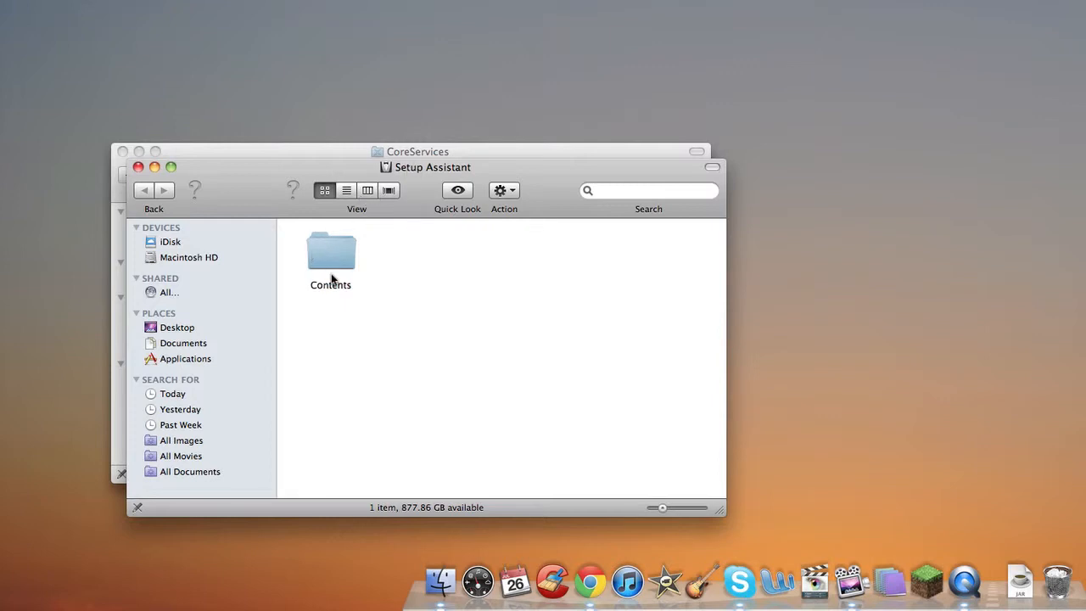
{"action": "double_click", "coordinate": [329, 255]}
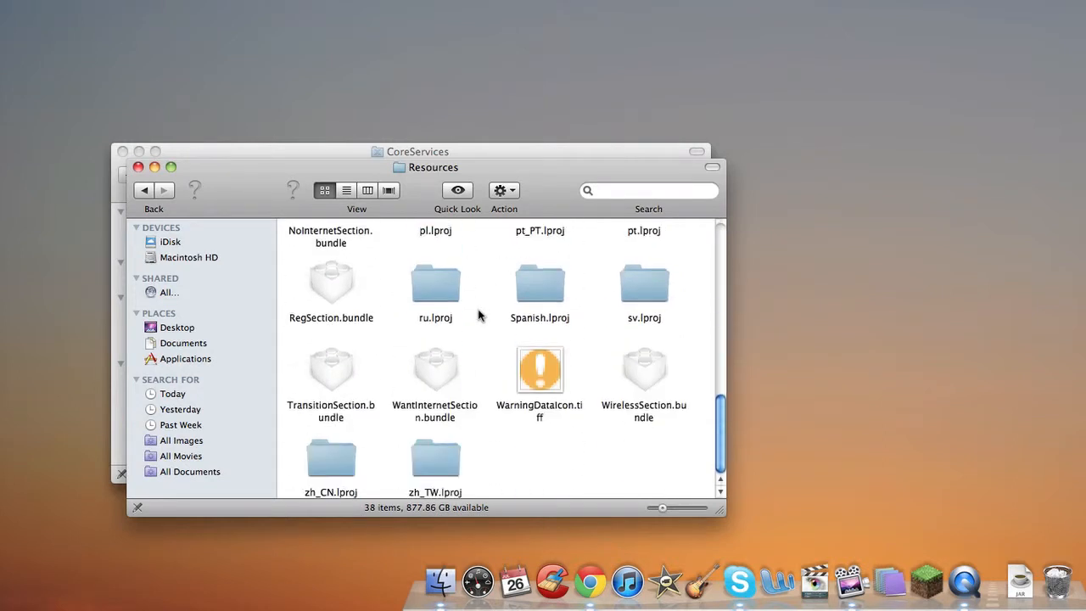
{"action": "mouse_move", "coordinate": [455, 375]}
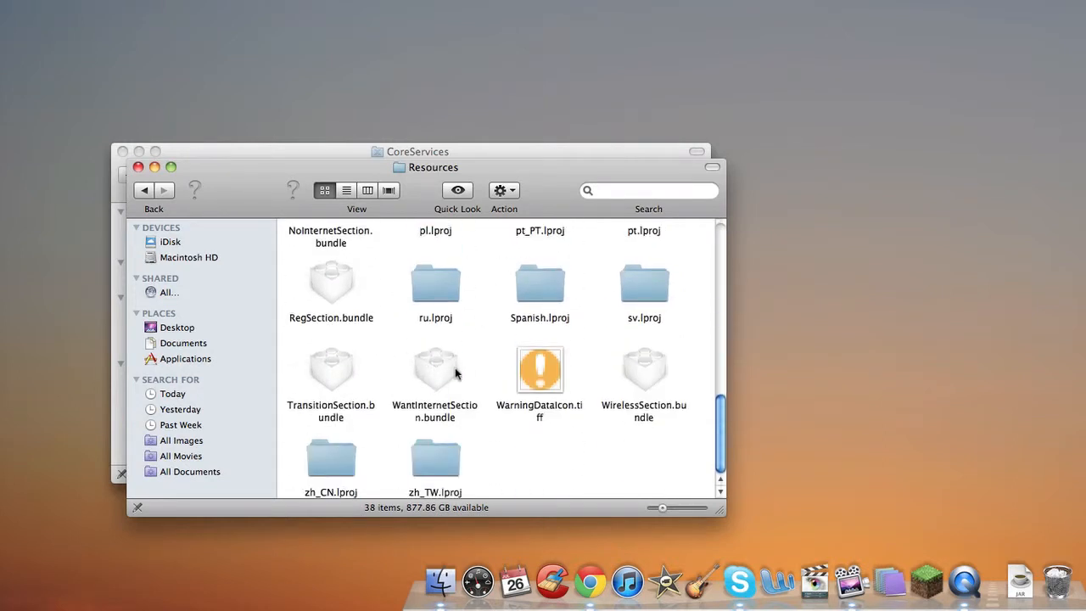
{"action": "mouse_move", "coordinate": [331, 387]}
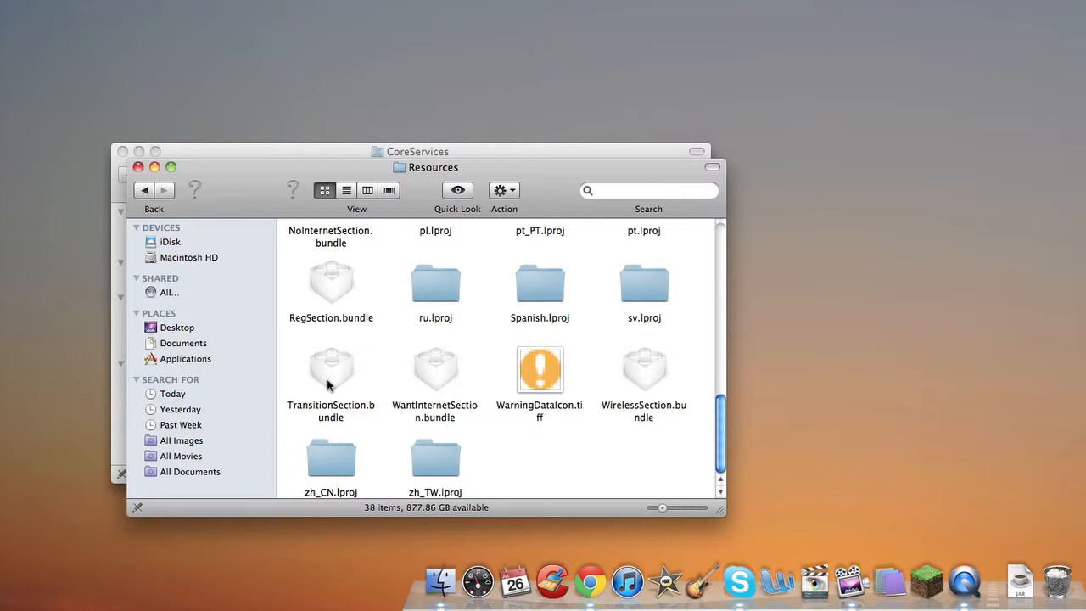
Show the package contents of TransitionSection.bundle, revealing its Contents folder
{"action": "right_click", "coordinate": [331, 370]}
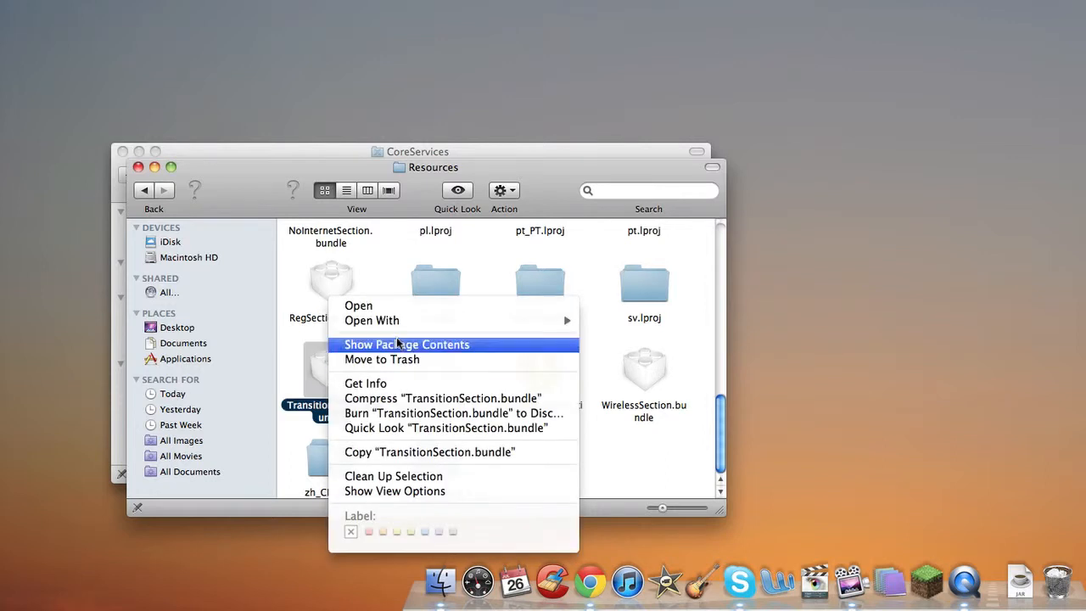
{"action": "left_click", "coordinate": [407, 343]}
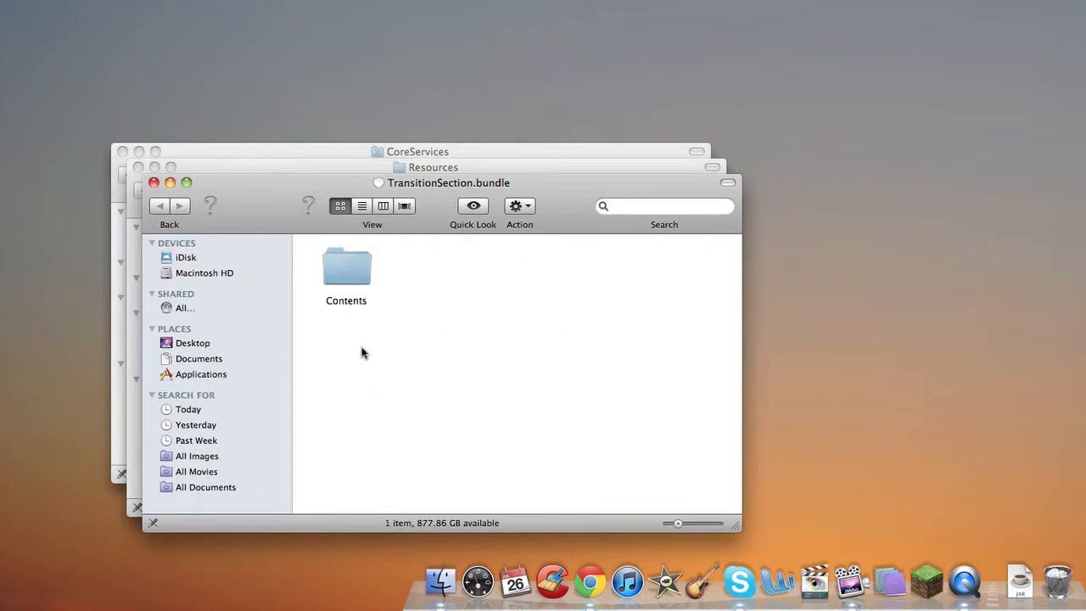
{"action": "mouse_move", "coordinate": [353, 263]}
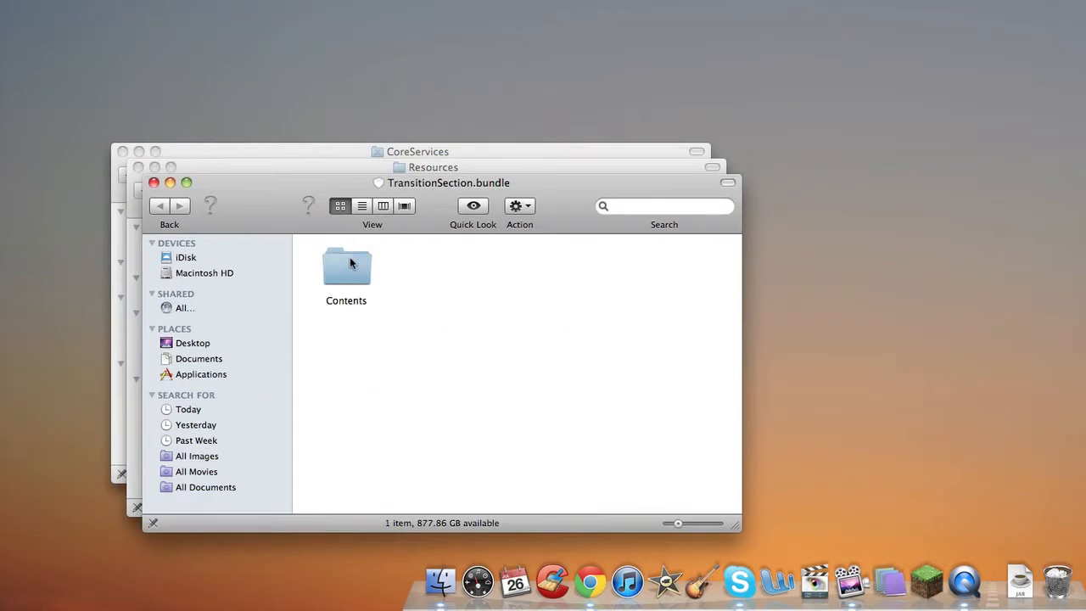
{"action": "mouse_move", "coordinate": [405, 190]}
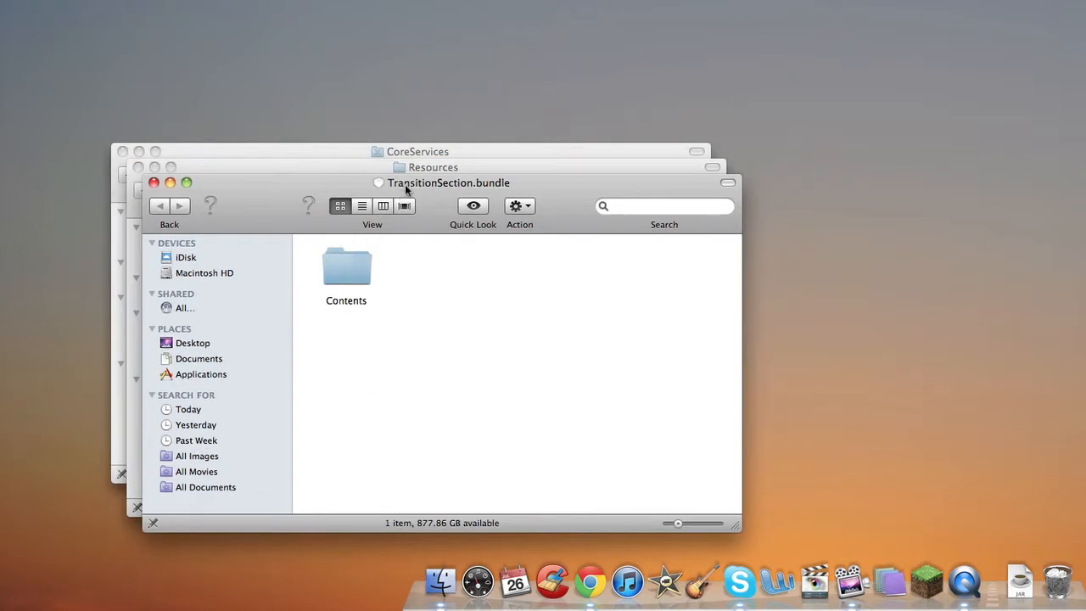
{"action": "mouse_move", "coordinate": [353, 270]}
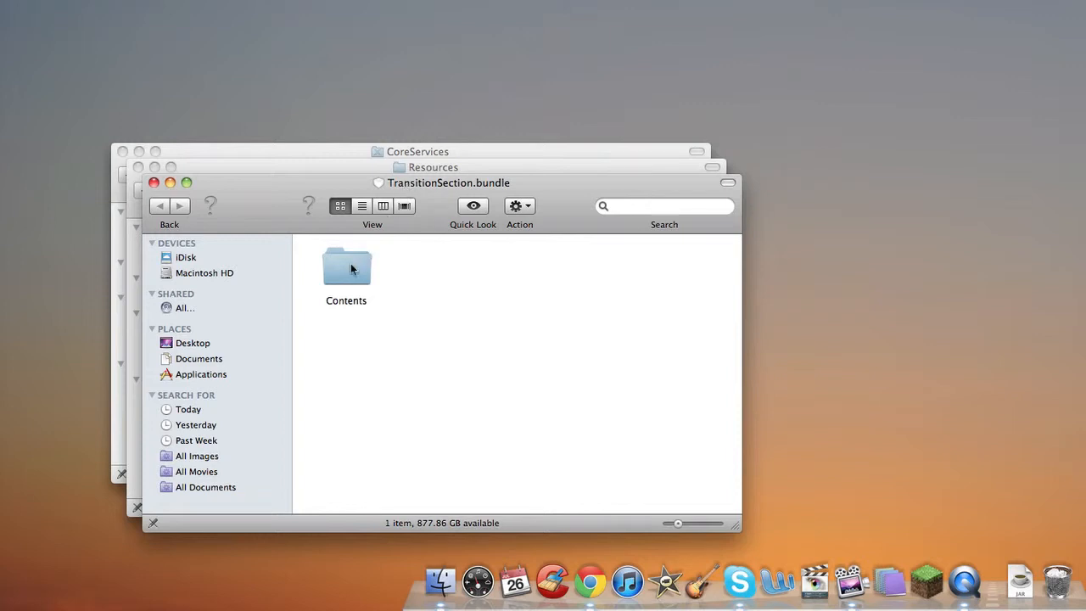
Enter the bundle's Contents and Resources folders listing intro.mov and intro-sound.mp3
{"action": "double_click", "coordinate": [346, 272]}
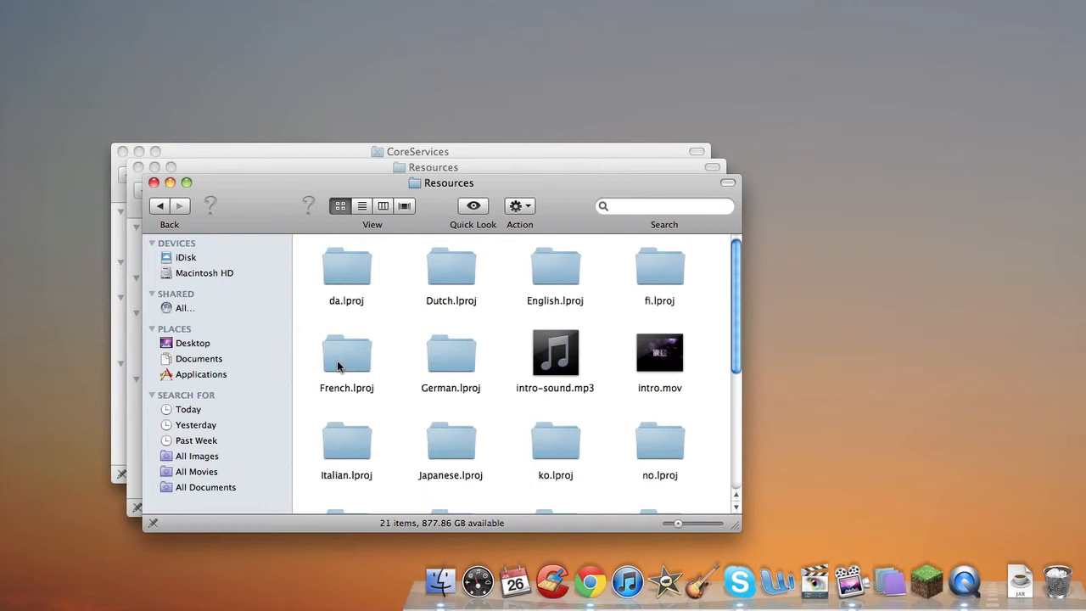
{"action": "mouse_move", "coordinate": [694, 366]}
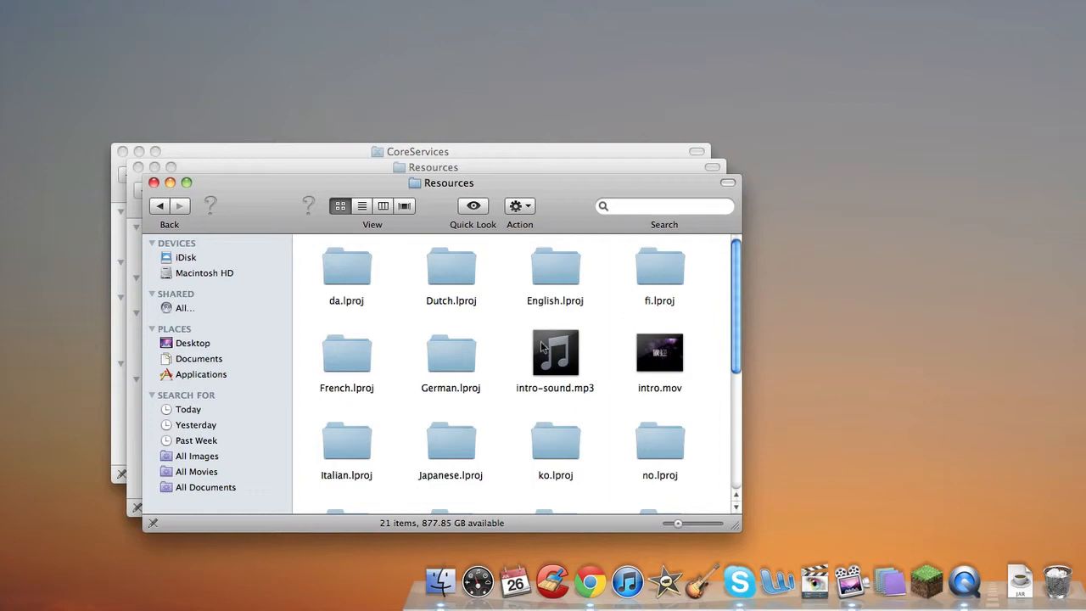
Play intro.mov in QuickTime Player, showing the Mac welcome animation full screen
{"action": "double_click", "coordinate": [658, 355]}
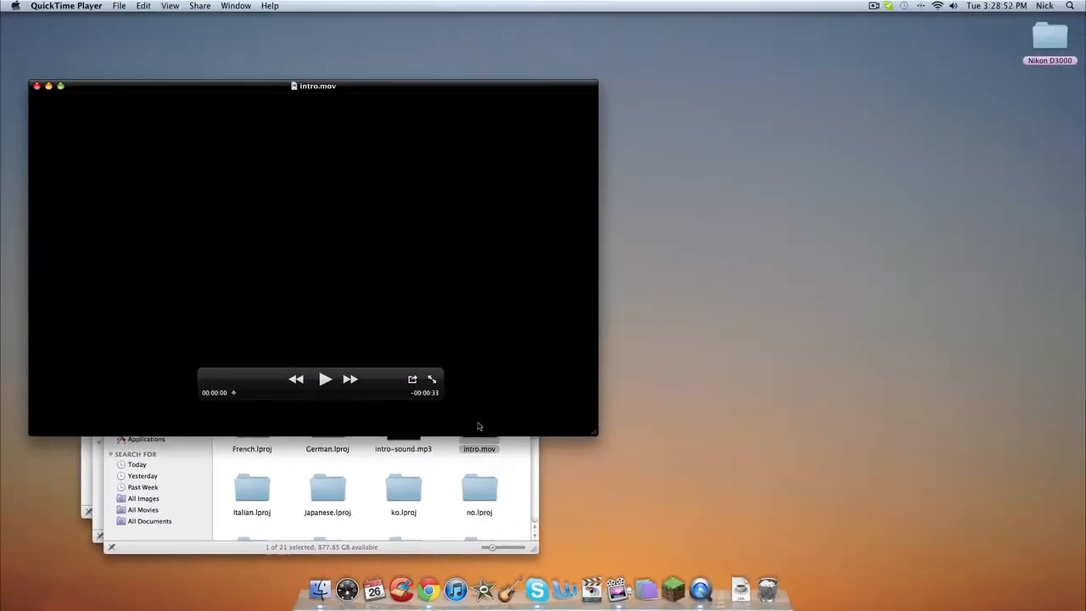
{"action": "left_click", "coordinate": [326, 380]}
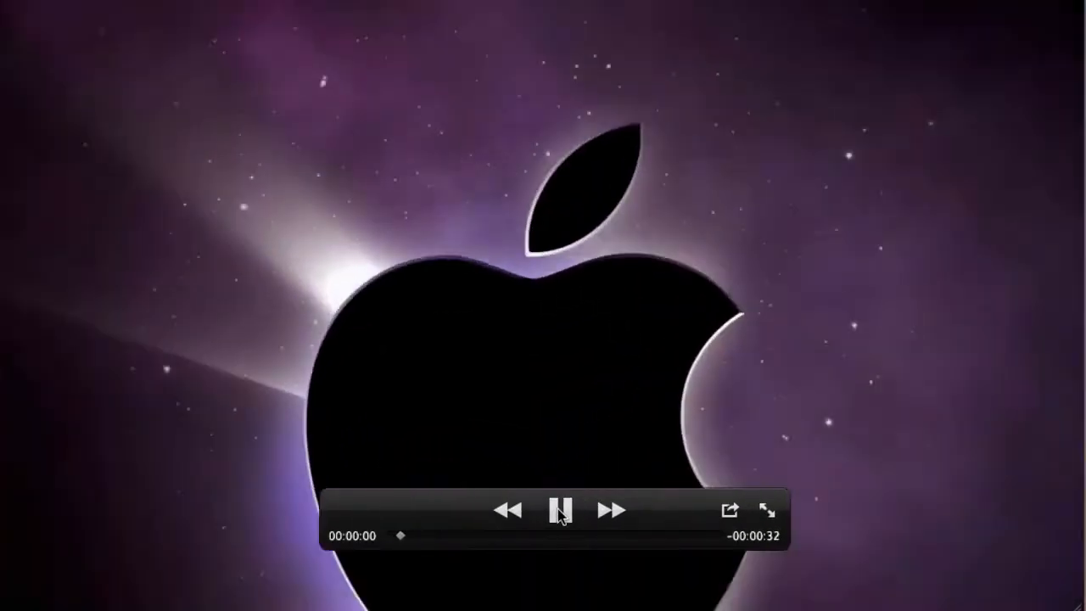
{"action": "left_click", "coordinate": [560, 509]}
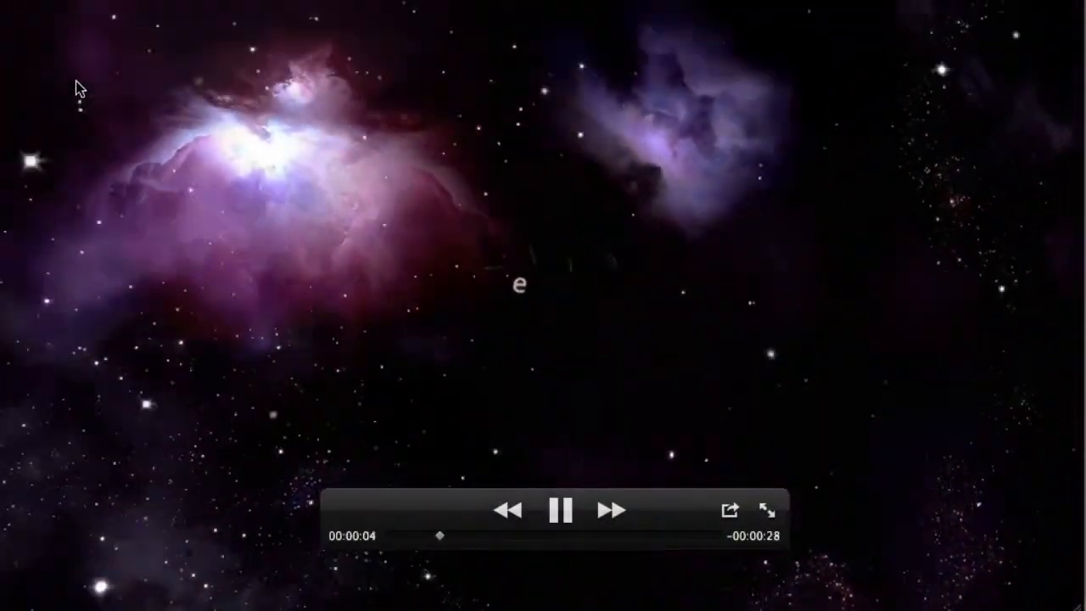